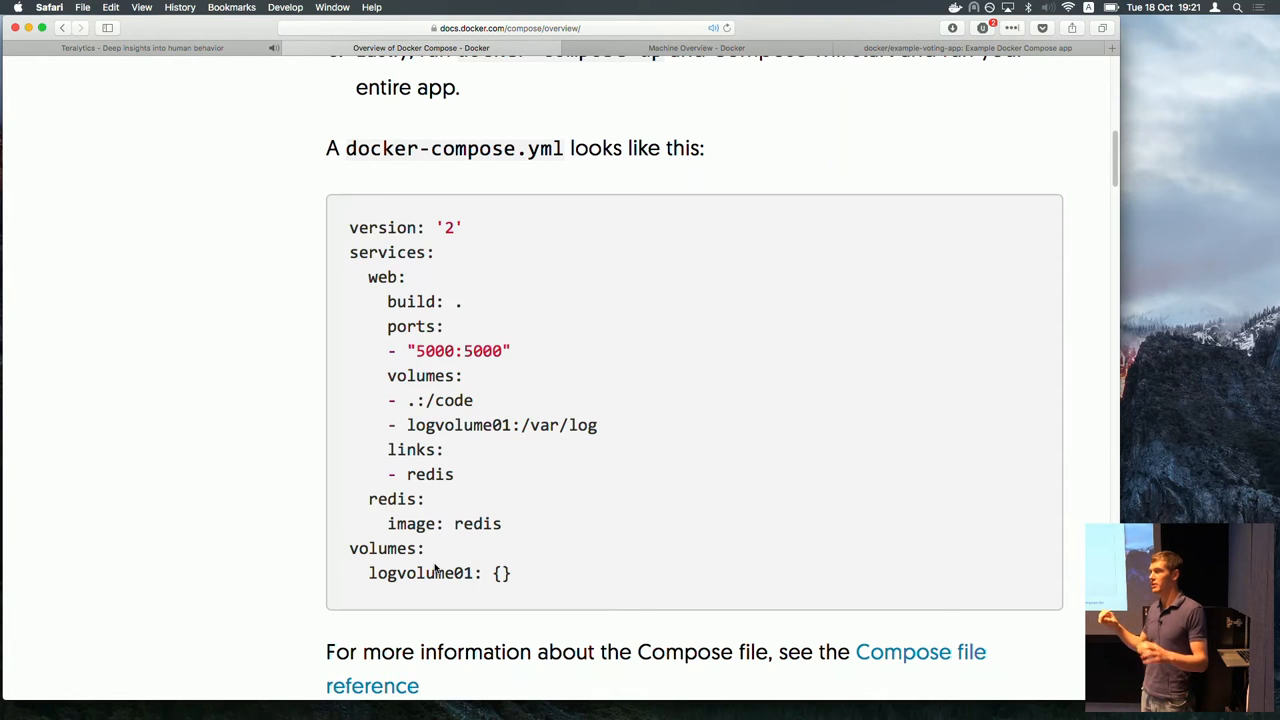
# Step: Bring up the GitHub tab with example-voting-app's docker-compose.yml
pyautogui.click(968, 48)
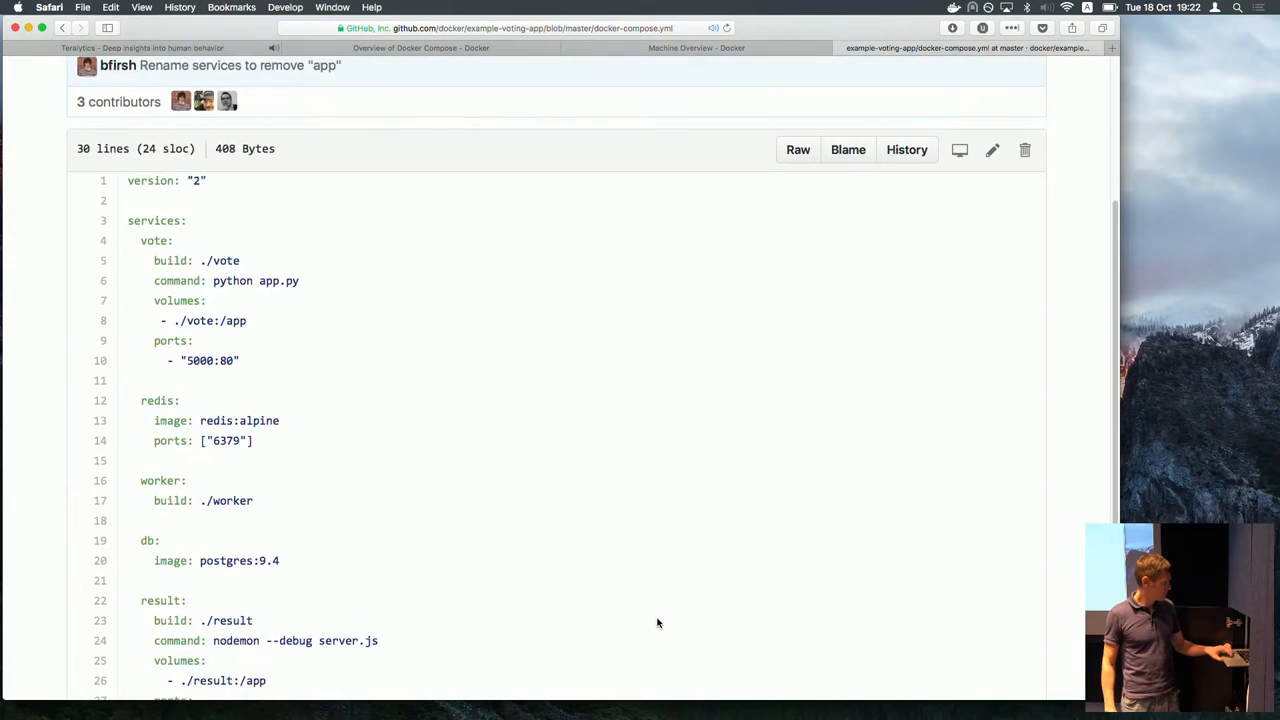
# Step: Scroll through the compose file's service definitions on GitHub
pyautogui.scroll(-3)
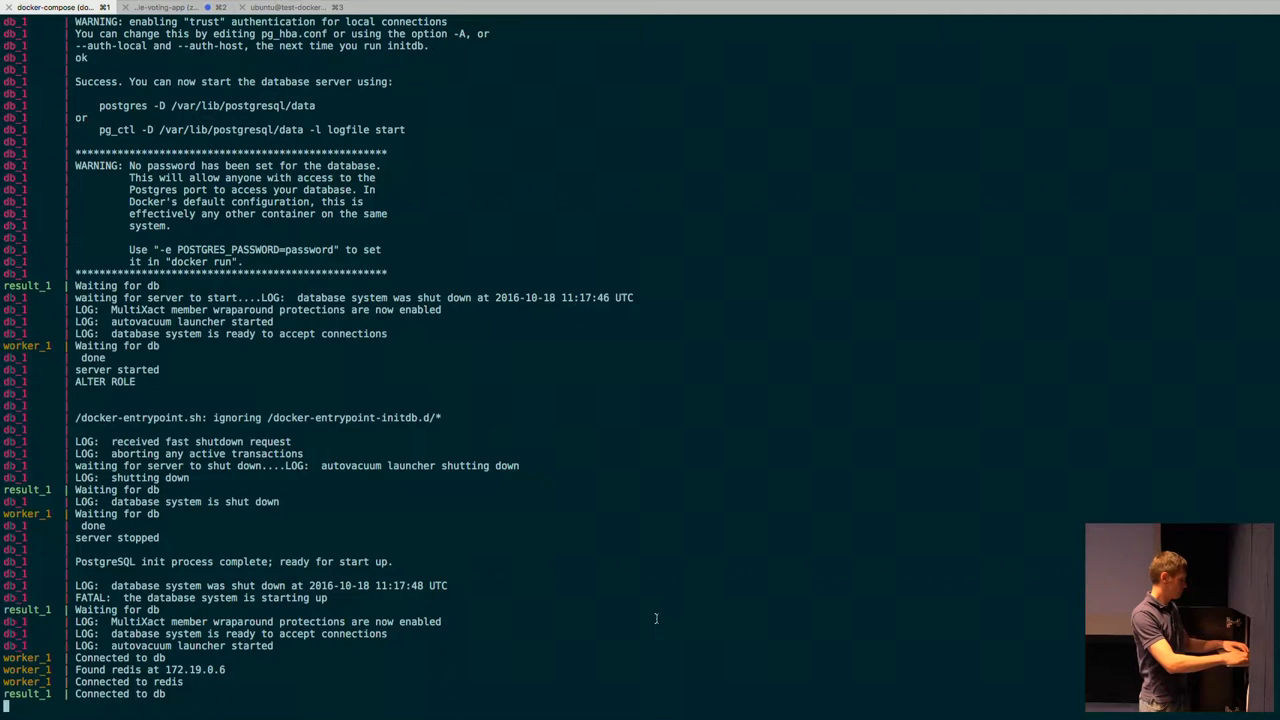
# Step: Stop the running stack with Ctrl+C, list the project files, and rerun docker-compose up
pyautogui.press('ctrl+c')
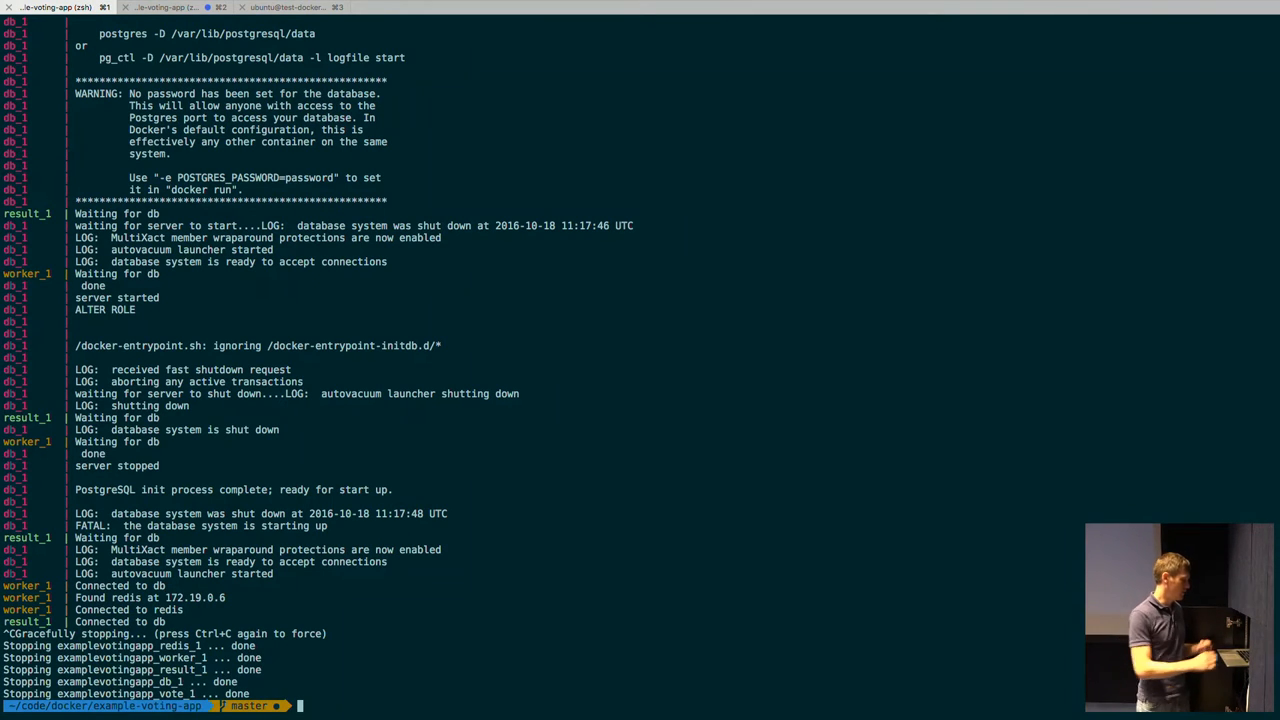
pyautogui.write('ll')
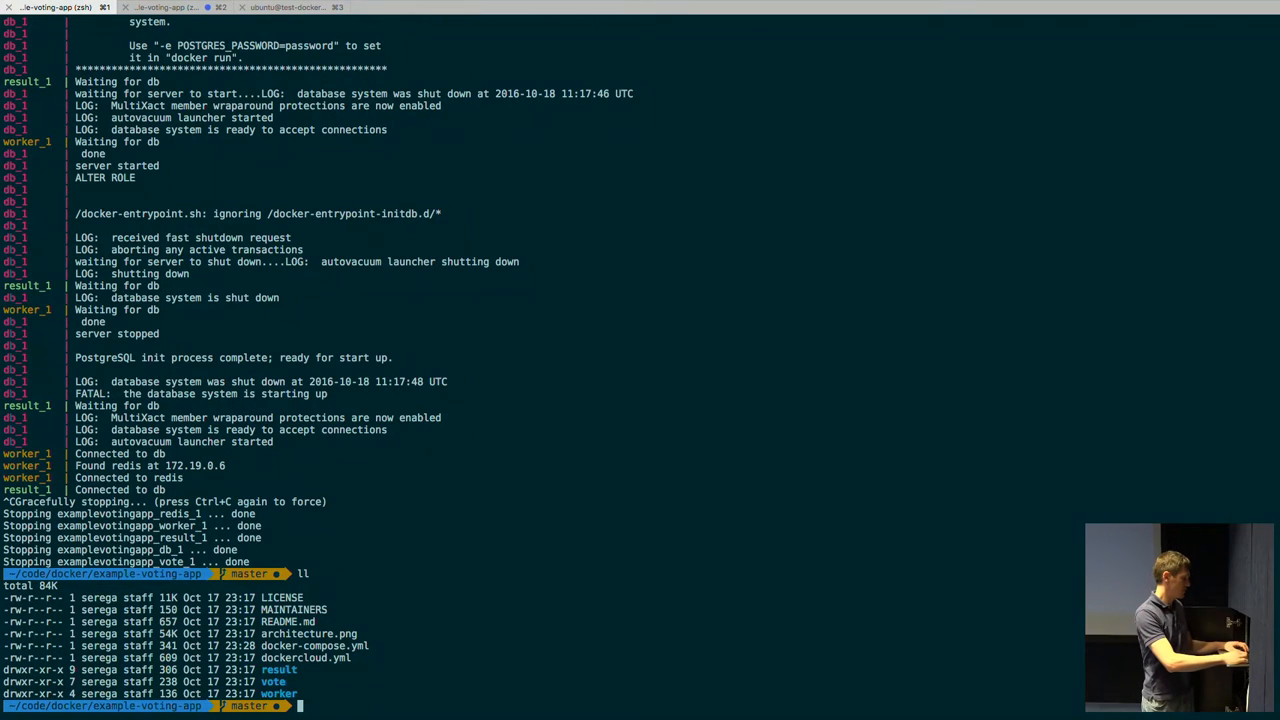
pyautogui.write('docker-compose up')
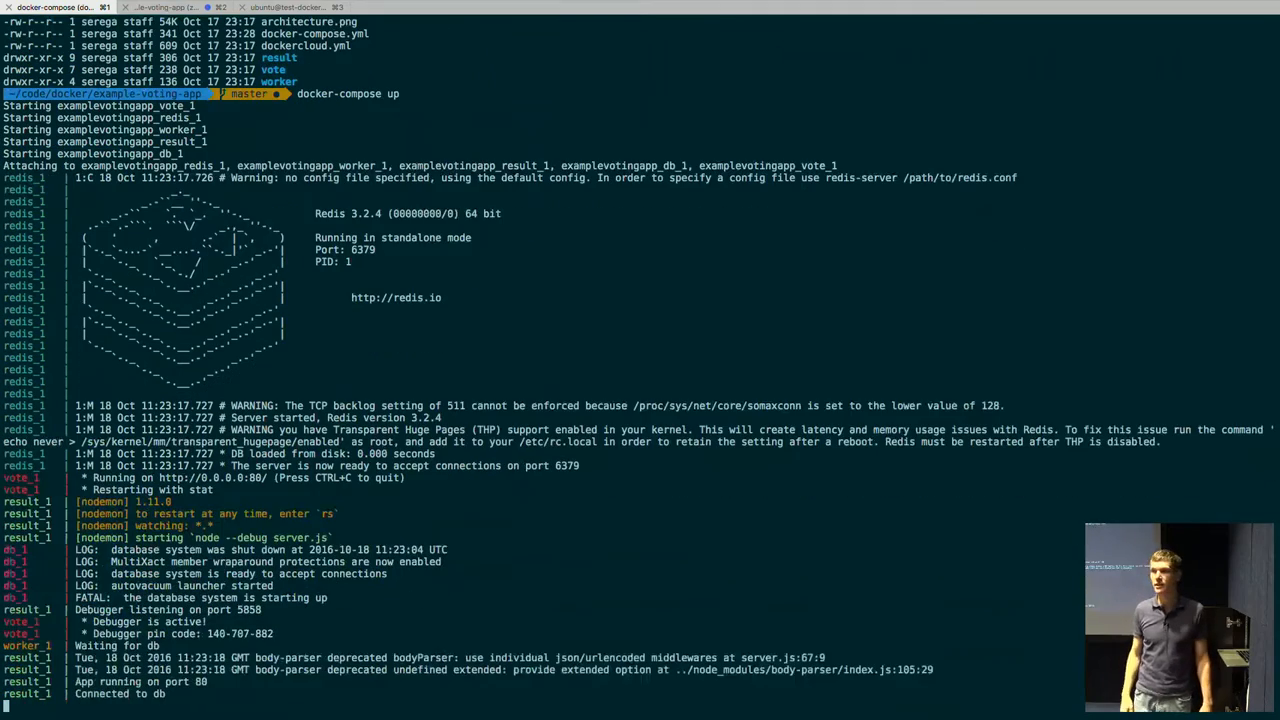
# Step: Scroll down through the streaming container logs of the local stack
pyautogui.scroll(-3)
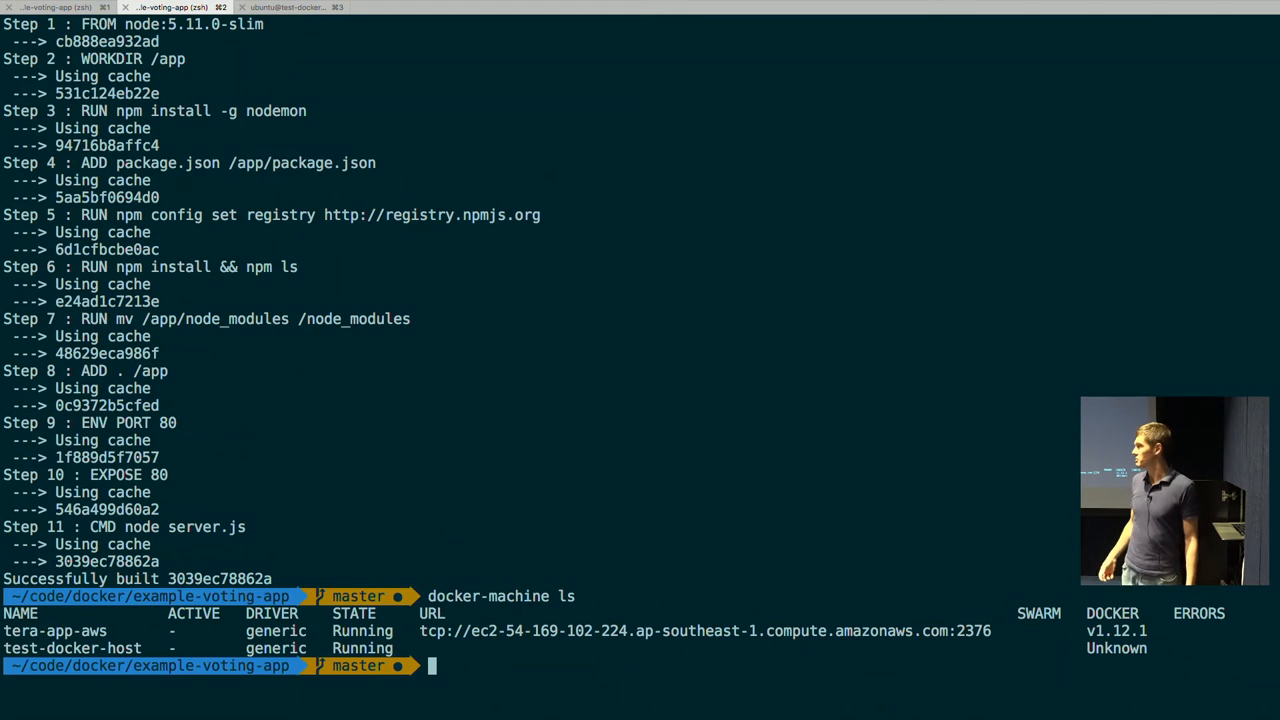
# Step: Run docker-machine env test-docker-host to point the shell at the remote AWS host
pyautogui.write('docker-machine env test-docker-host')
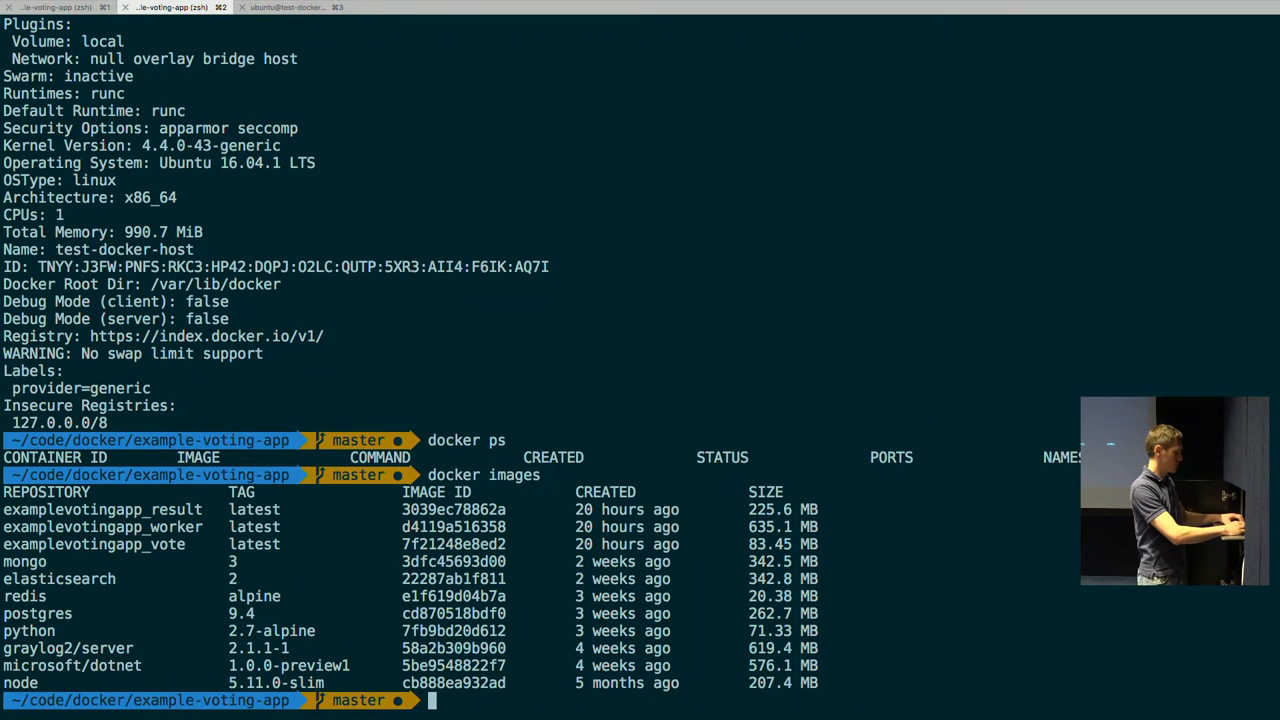
# Step: Leave the terminal session and bring Safari to the front for the remote host's port 5000 page
pyautogui.press('Cmd+Tab')
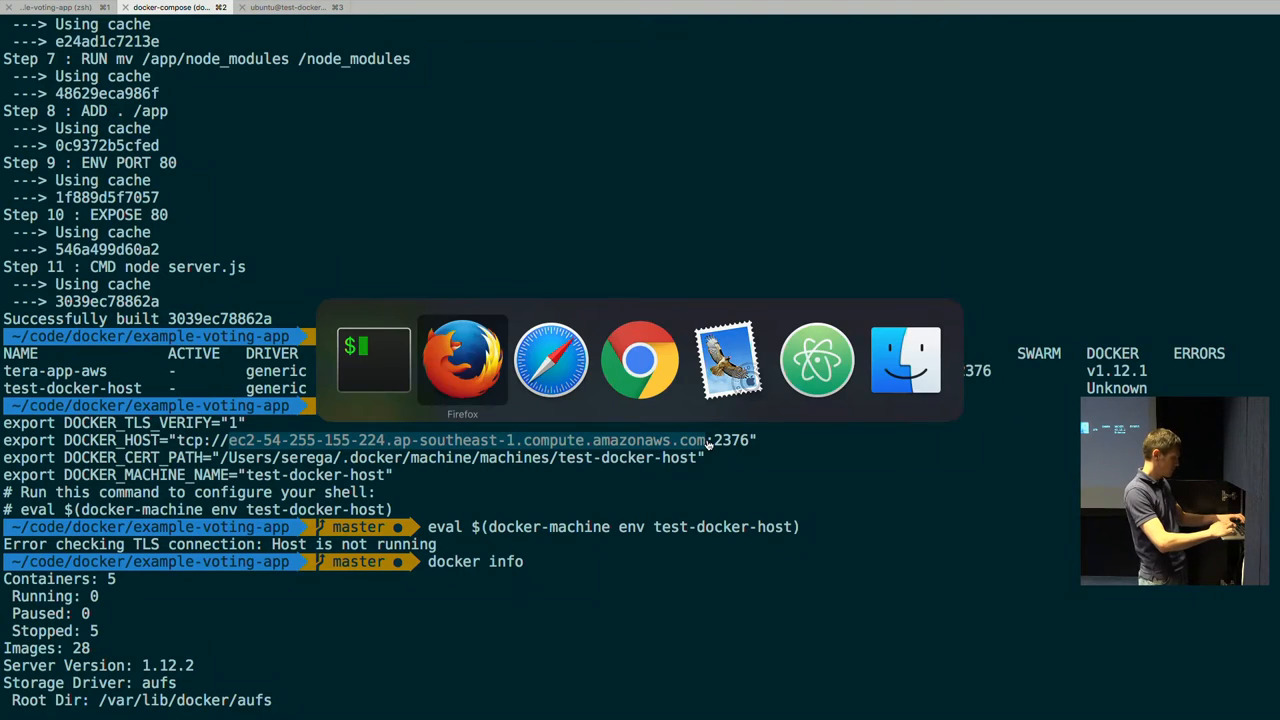
pyautogui.click(552, 360)
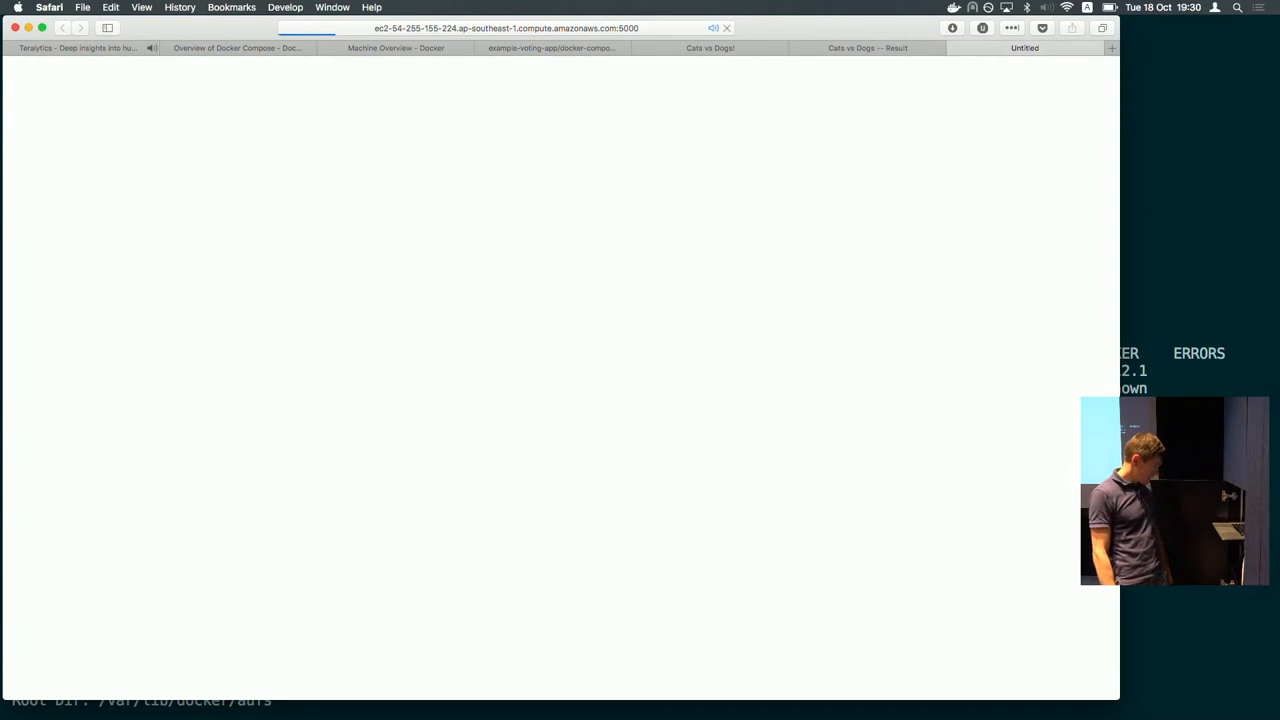